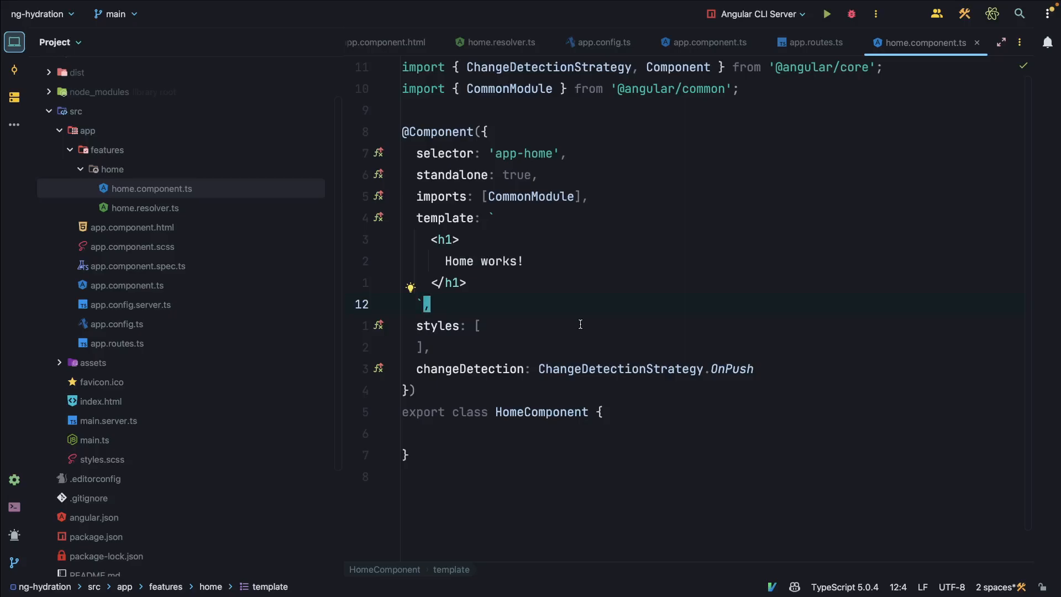
pyautogui.moveTo(582, 329)
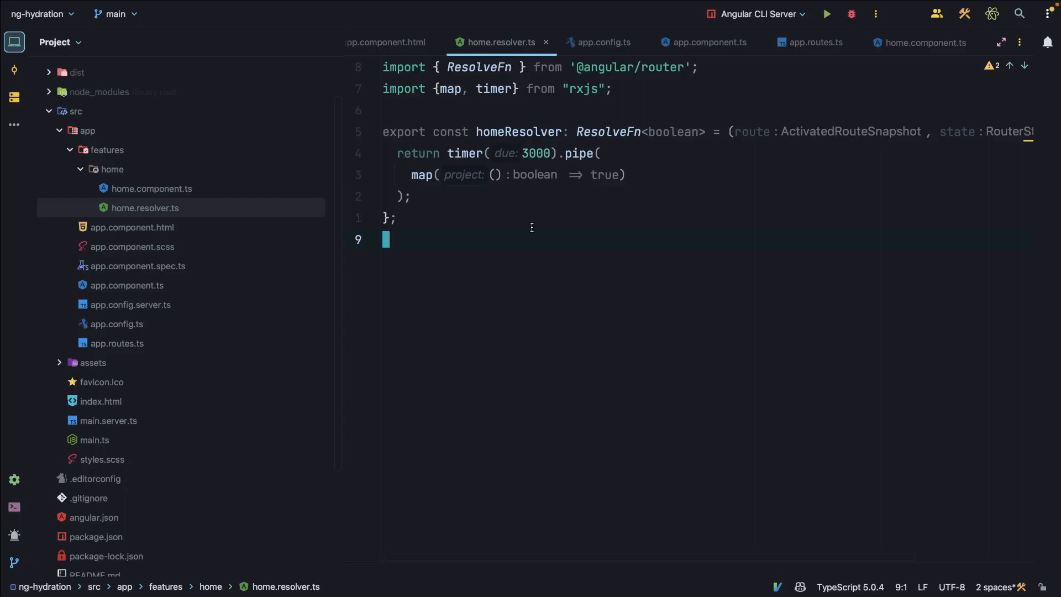
# Switch to home.resolver.ts to inspect the timer(3000) resolver returning true.
pyautogui.click(815, 42)
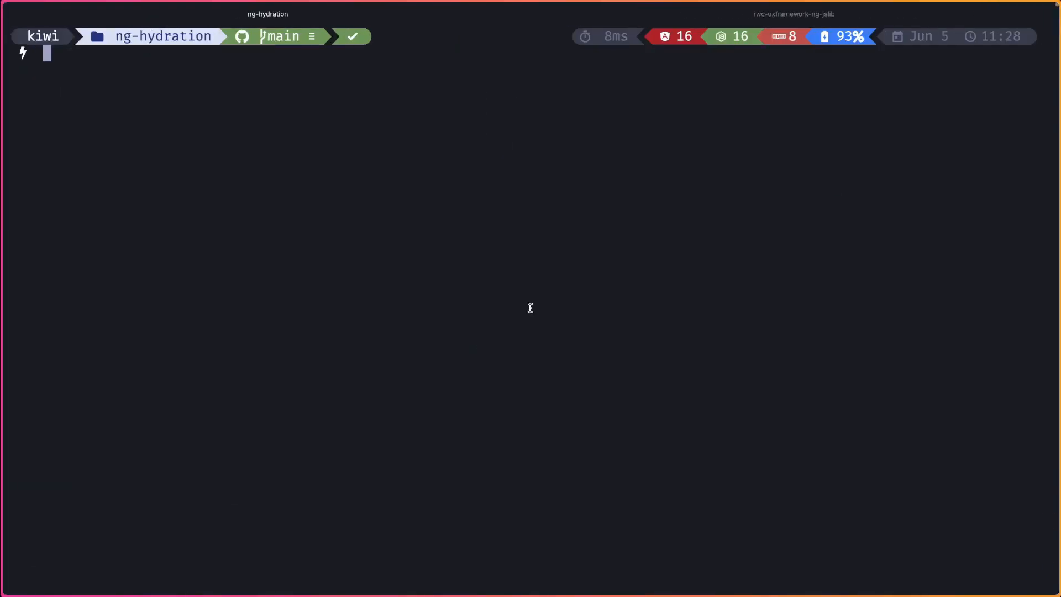
# Run npm run dev:ssr in the ng-hydration folder to start the SSR dev server.
pyautogui.write('npm run dev:ssr')
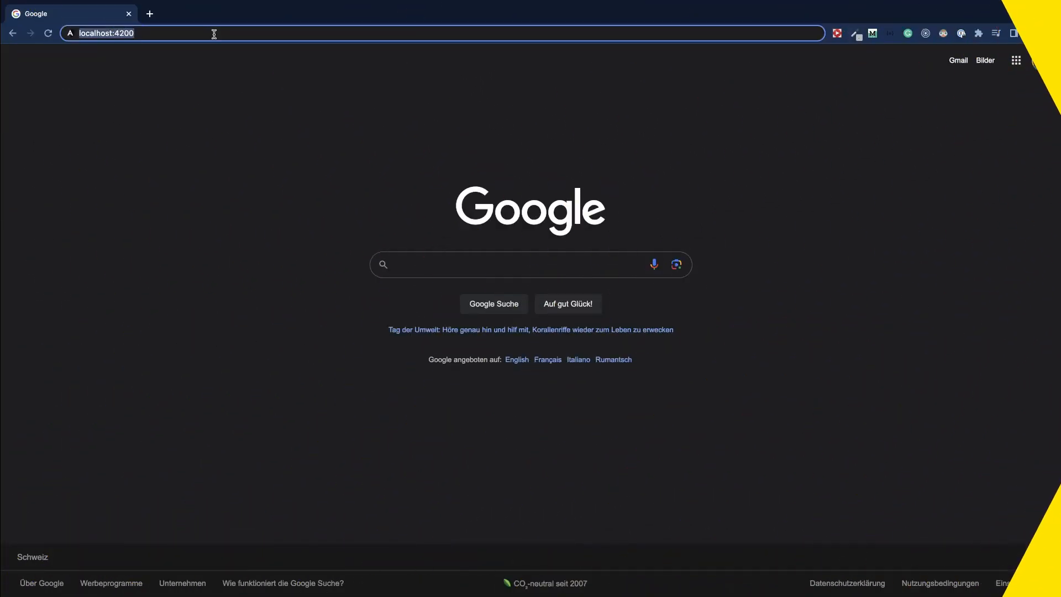
# Navigate to localhost:4200/home and wait for the Home works! page.
pyautogui.write('localhost:4200/home')
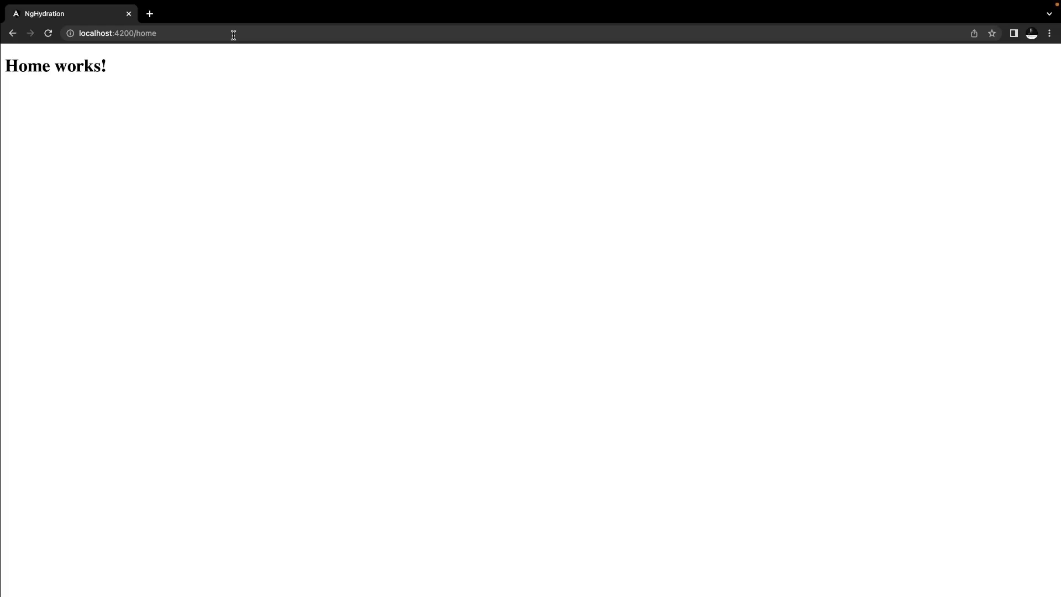
pyautogui.moveTo(739, 19)
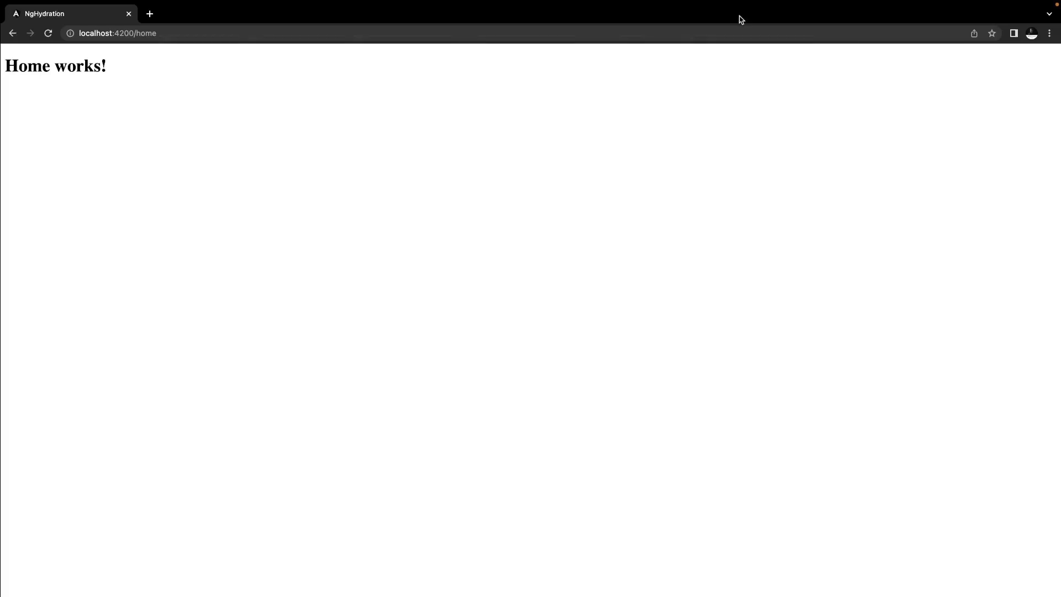
pyautogui.click(149, 13)
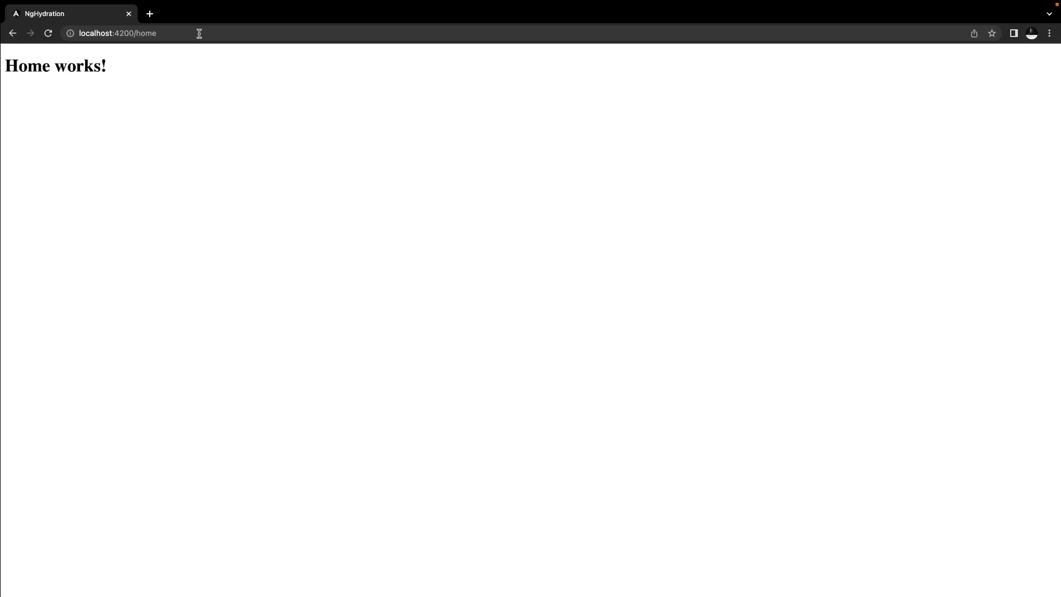
pyautogui.moveTo(237, 158)
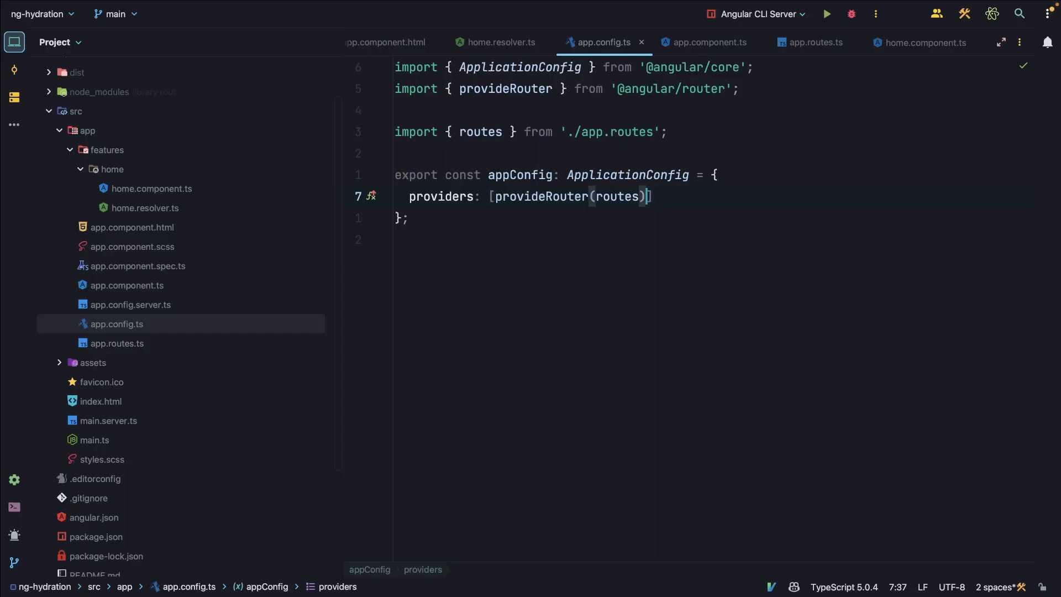
# Insert ', provide' after provideRouter(routes) to autocomplete provideClientHydration().
pyautogui.write(', provide')
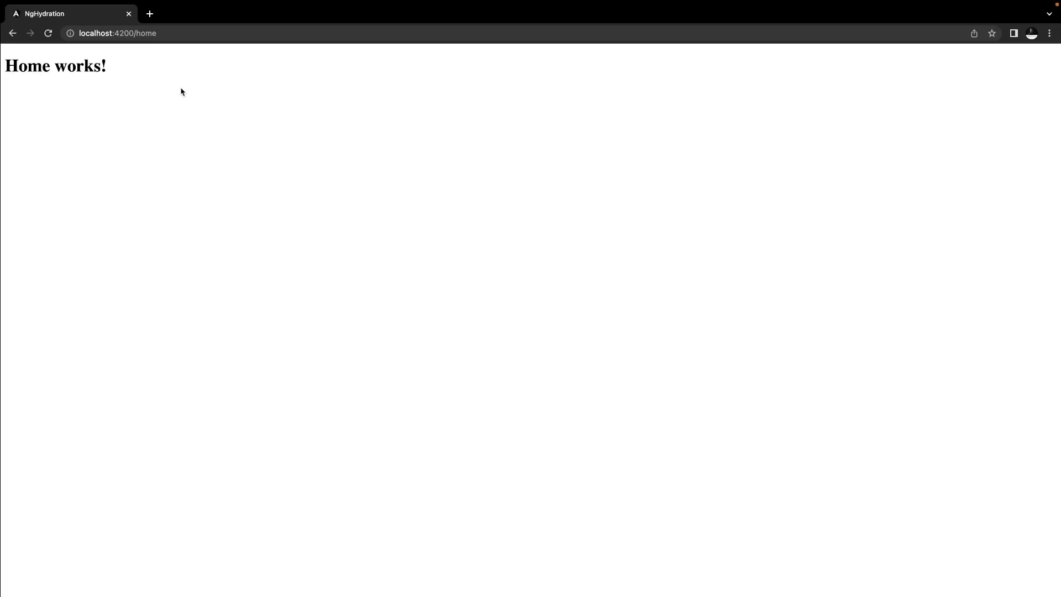
pyautogui.moveTo(431, 151)
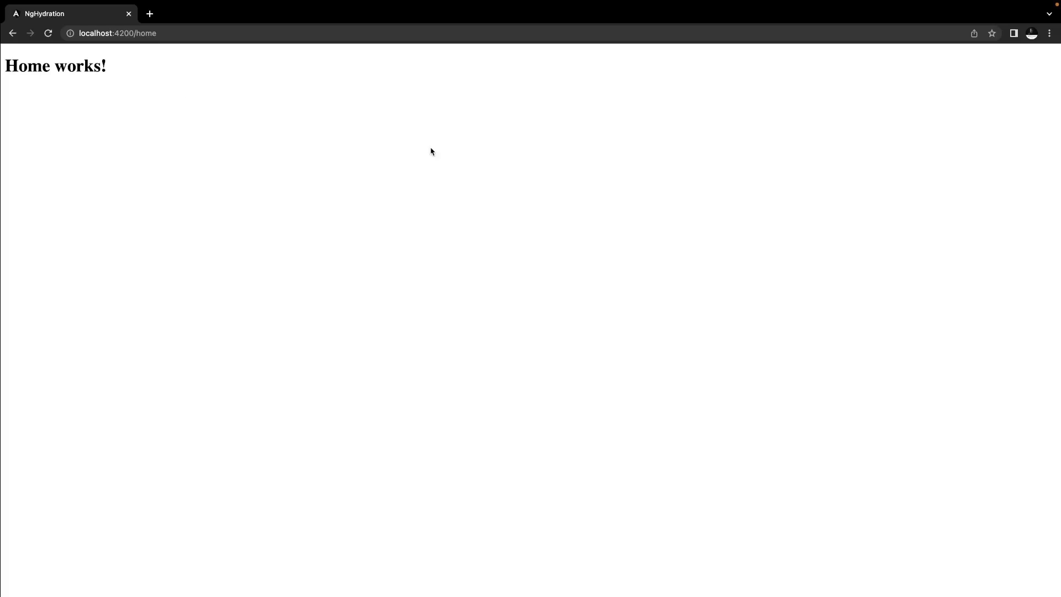
# Return to app.config.ts and highlight the provideClientHydration call in providers.
pyautogui.press('F12')
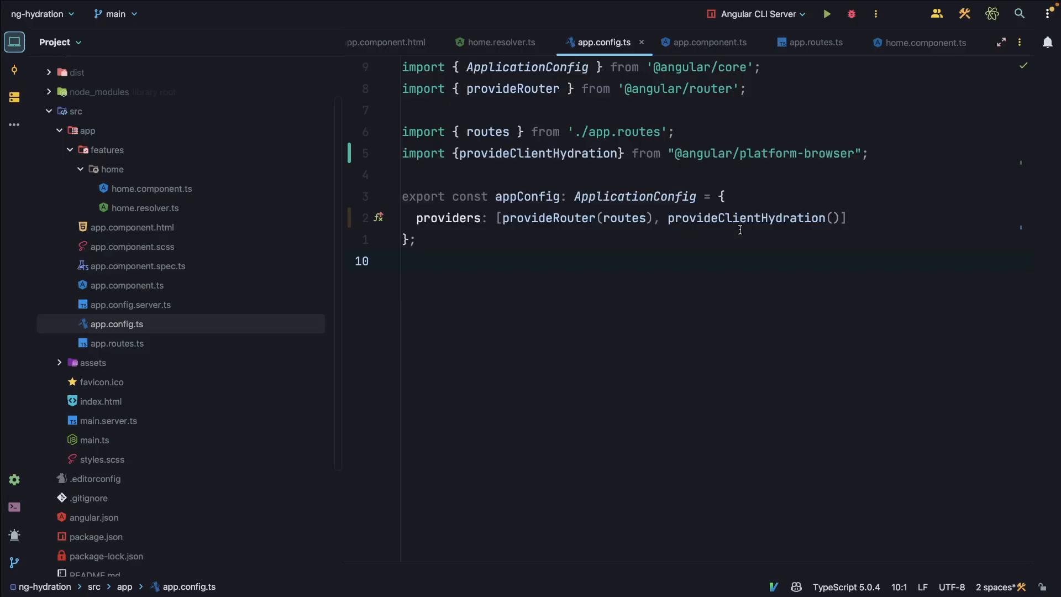
pyautogui.doubleClick(744, 218)
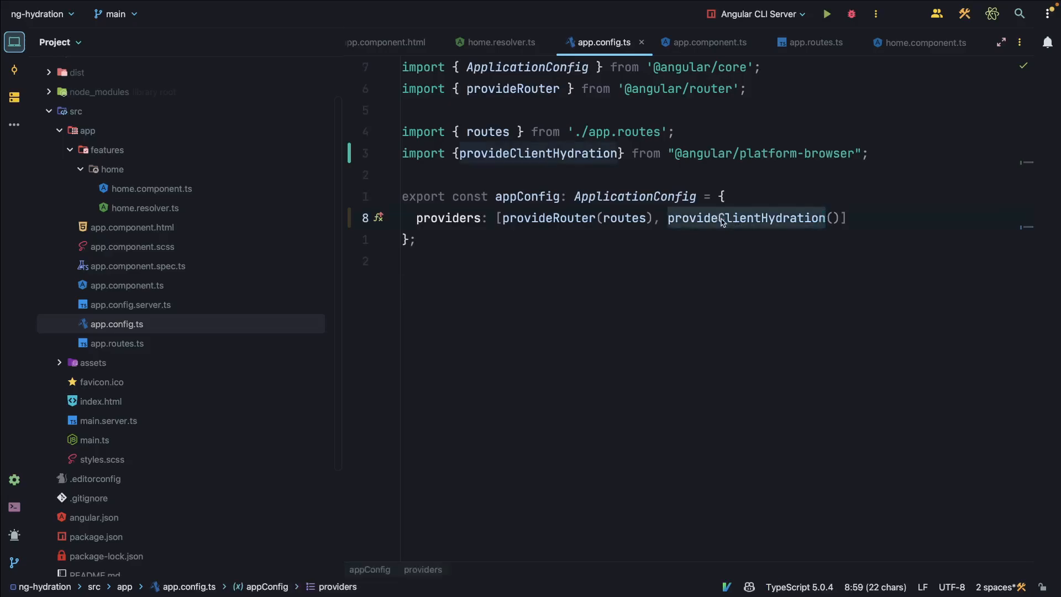